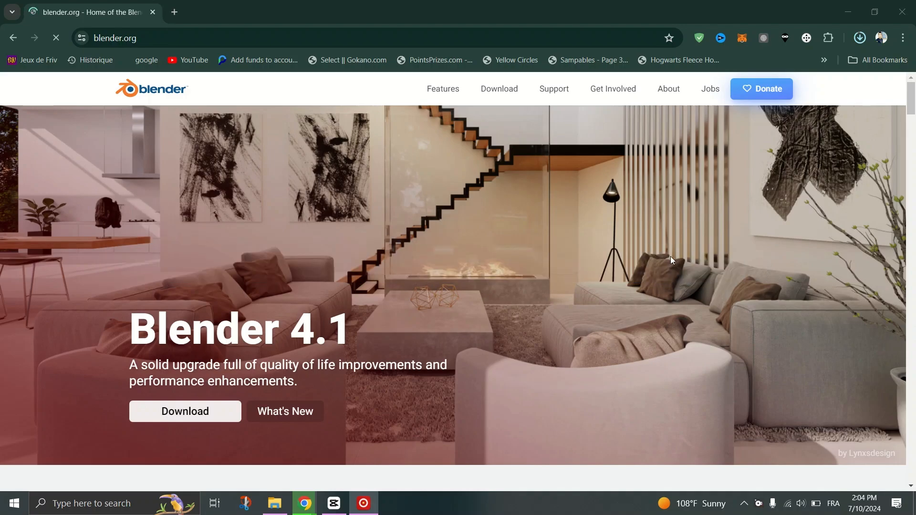
Step: Load the blender.org home page in Chrome and scroll through the Blender 4.1 announcement
{"action": "left_click", "coordinate": [56, 38]}
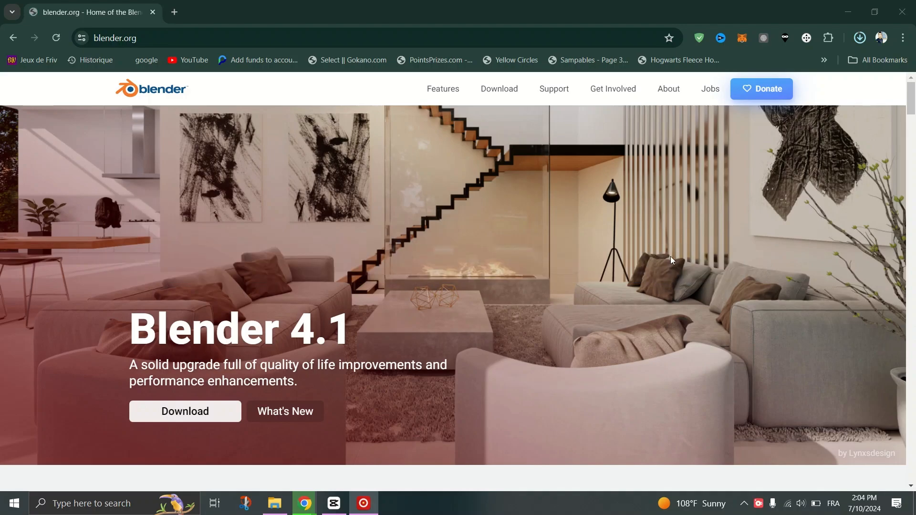
{"action": "mouse_move", "coordinate": [756, 445]}
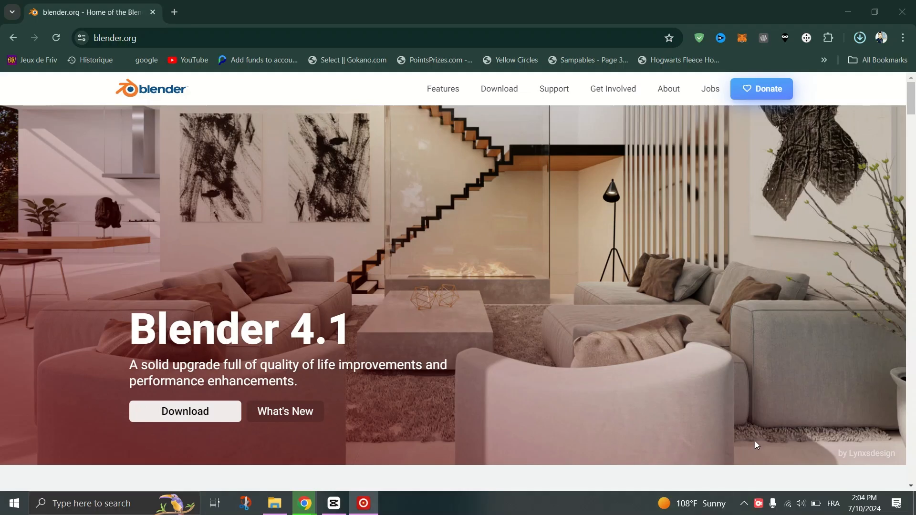
{"action": "scroll", "scroll_direction": "down", "scroll_amount": 3}
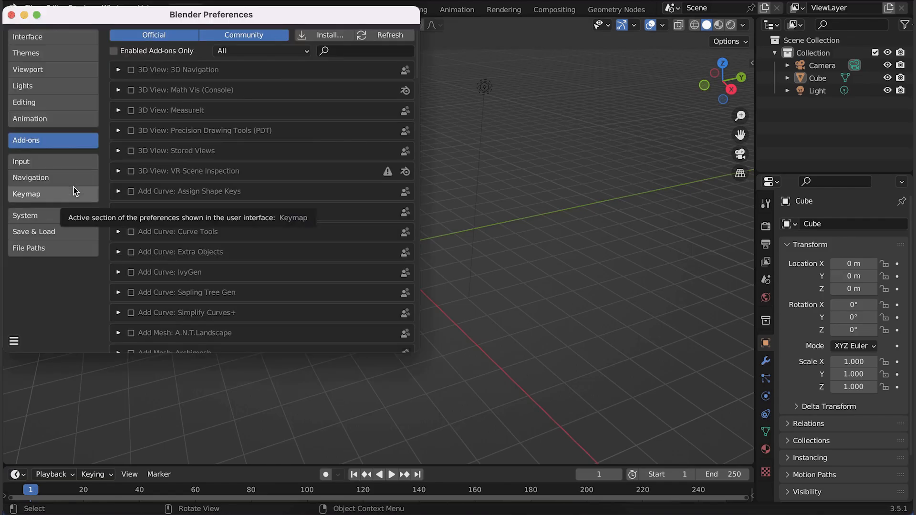
Step: Install the KeenTools for Blender zip archive as an add-on from Preferences
{"action": "left_click", "coordinate": [330, 35]}
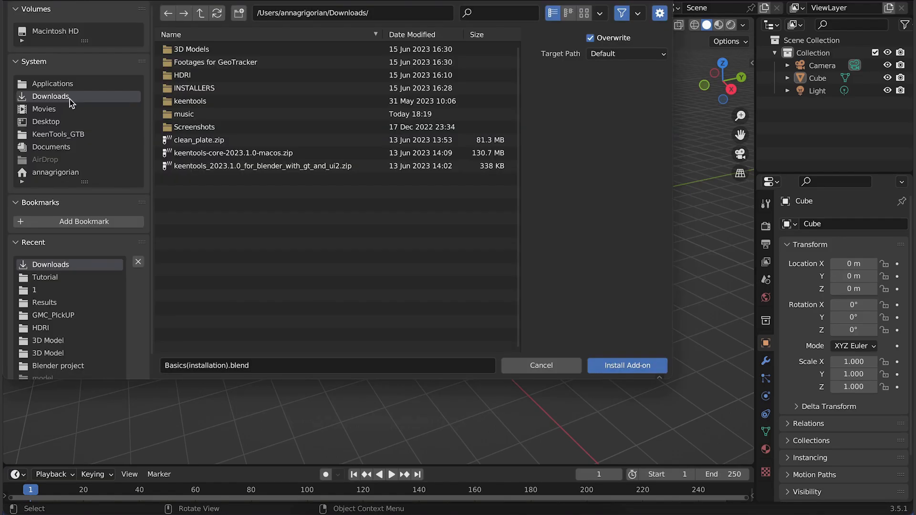
{"action": "left_click", "coordinate": [261, 166]}
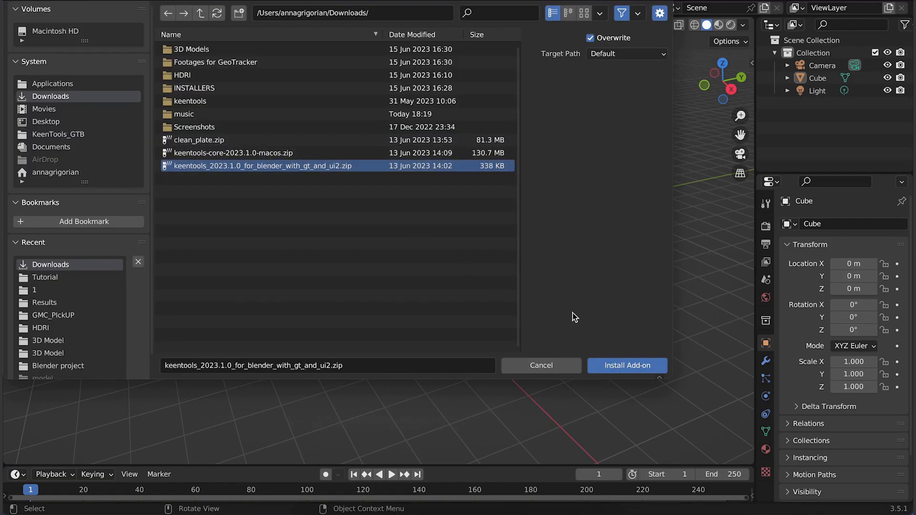
{"action": "left_click", "coordinate": [626, 365]}
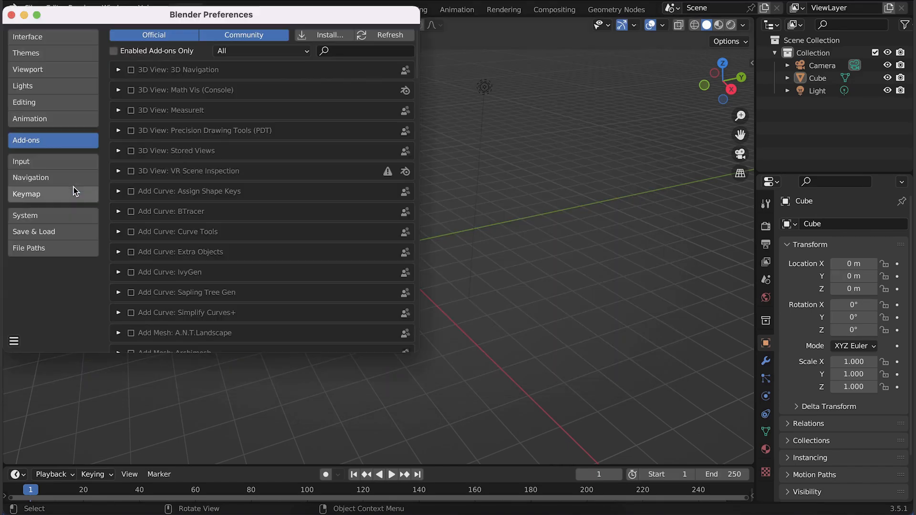
{"action": "mouse_move", "coordinate": [333, 37]}
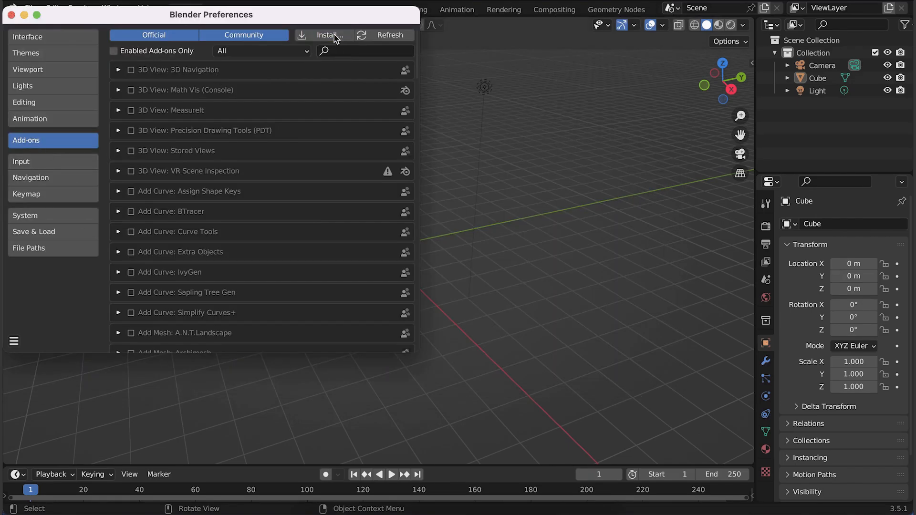
Step: Reopen the add-on installer and browse to the Downloads folder of KeenTools zips
{"action": "left_click", "coordinate": [332, 35]}
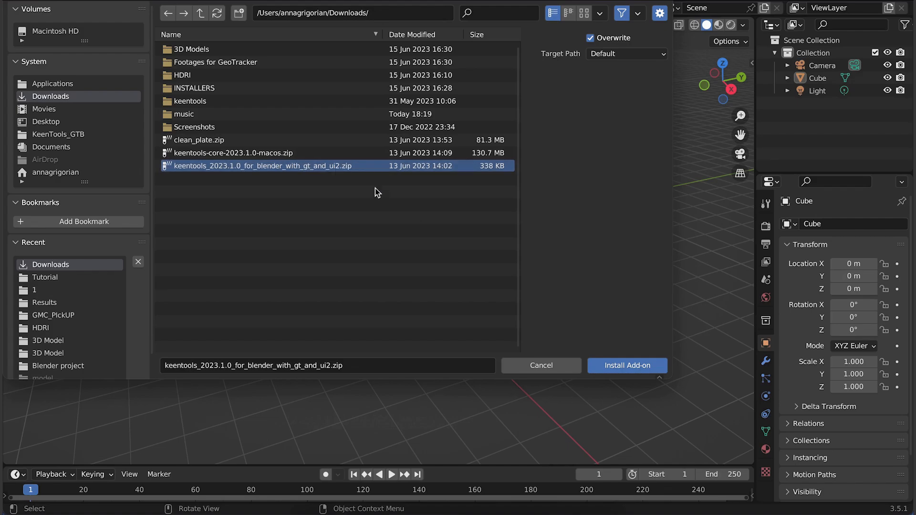
{"action": "left_click", "coordinate": [626, 366]}
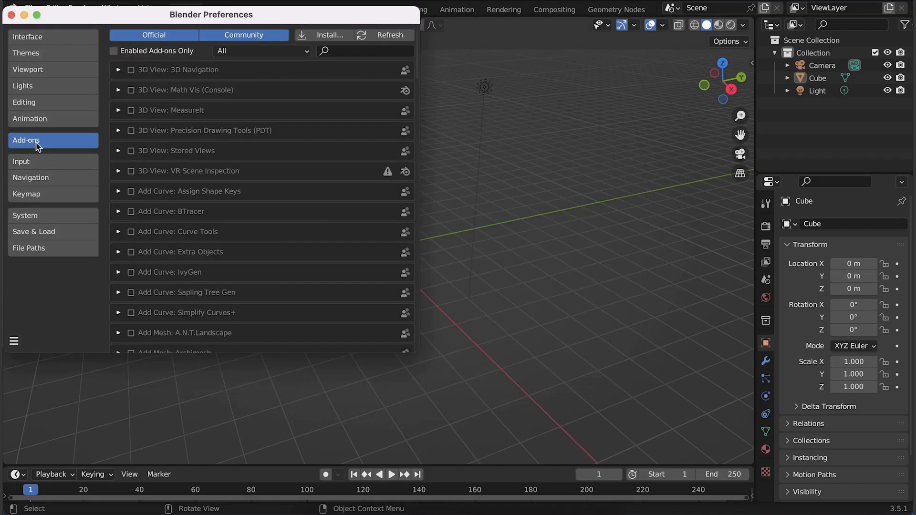
{"action": "left_click", "coordinate": [329, 35]}
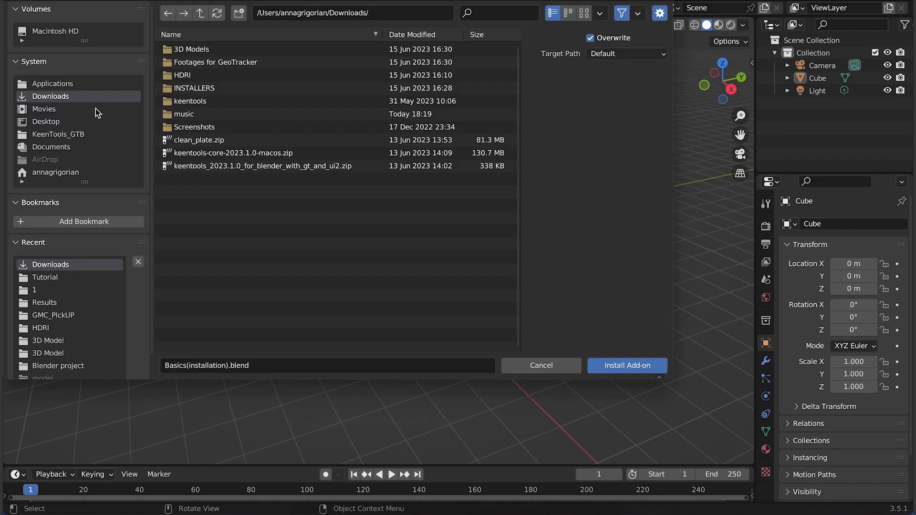
{"action": "left_click", "coordinate": [627, 365]}
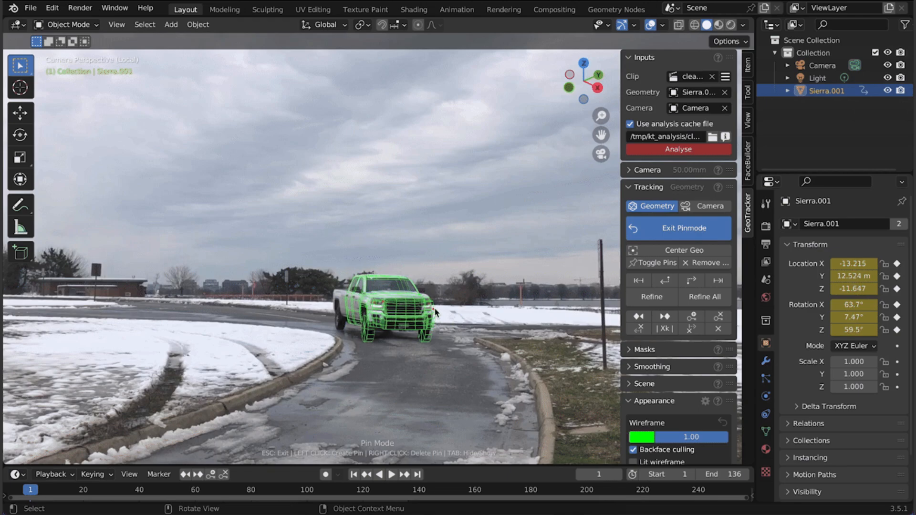
Step: Exit GeoTracker pin mode to view the truck model, then re-enter pin mode
{"action": "left_click", "coordinate": [677, 228]}
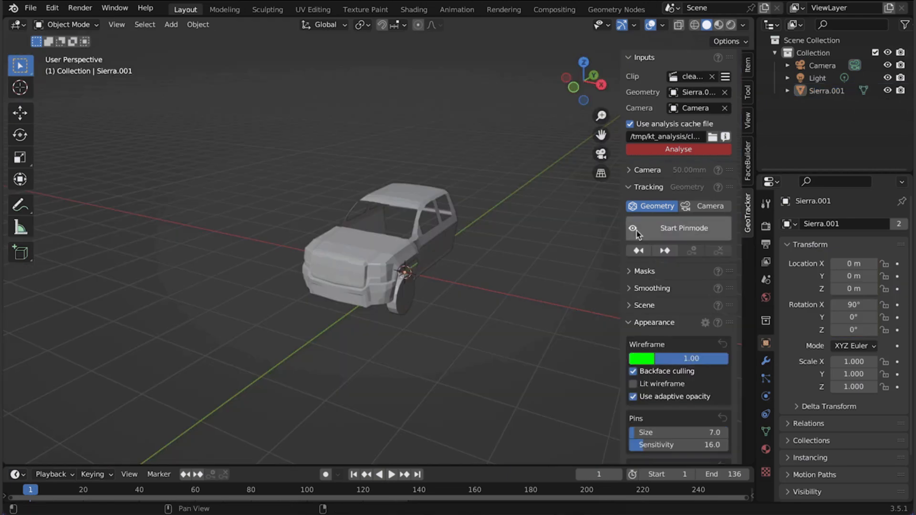
{"action": "left_click", "coordinate": [683, 228]}
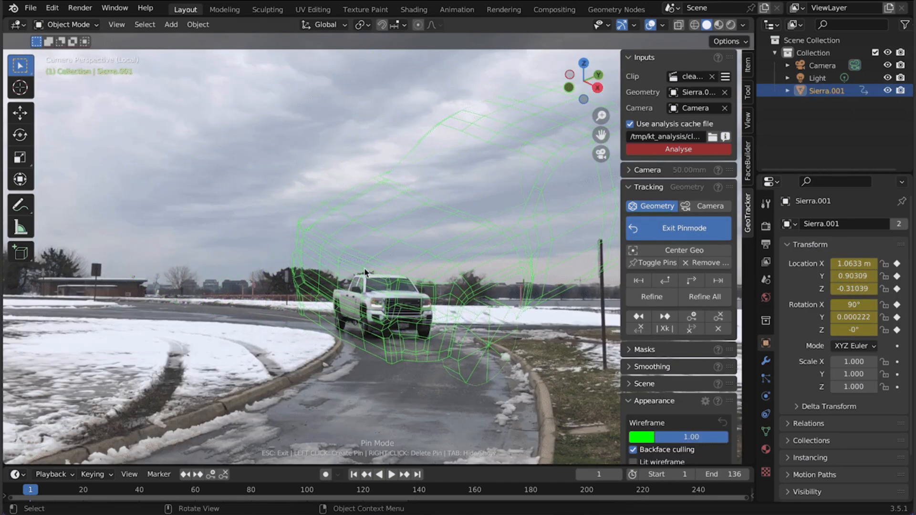